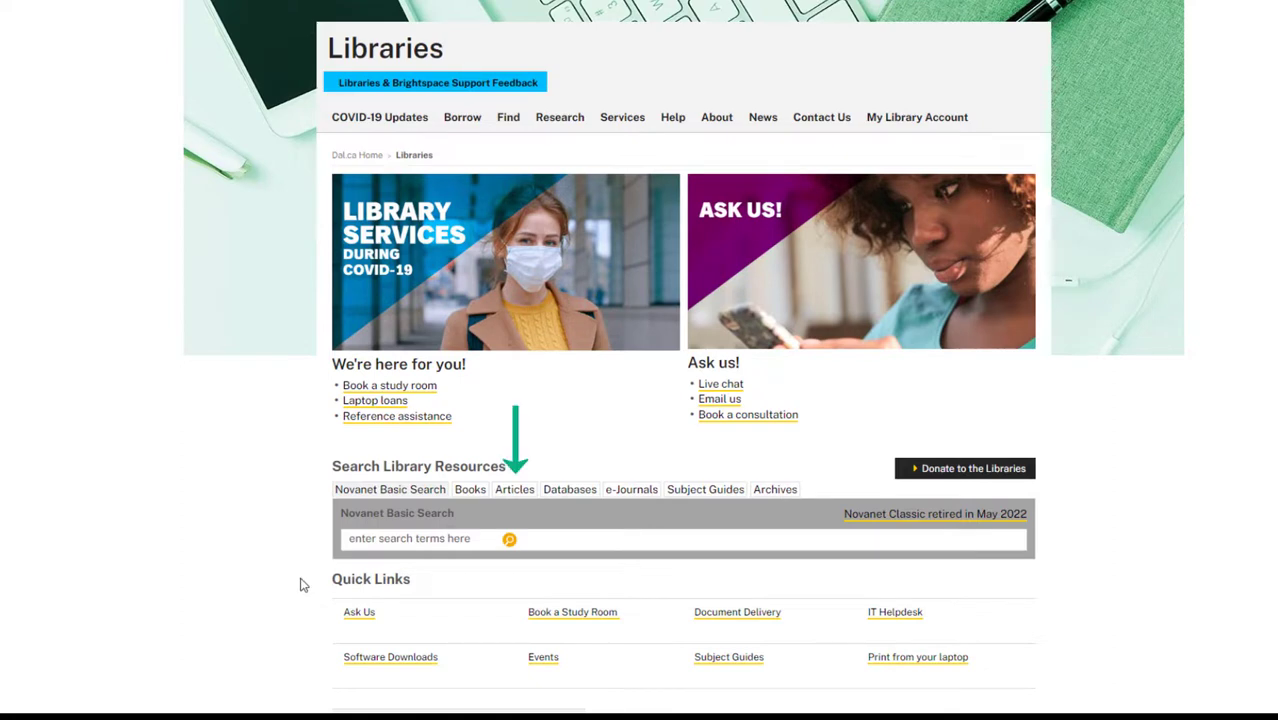
- Start entering 'kangar' in the articles search, then return to the basic Novanet search
{"action": "left_click", "coordinate": [514, 488]}
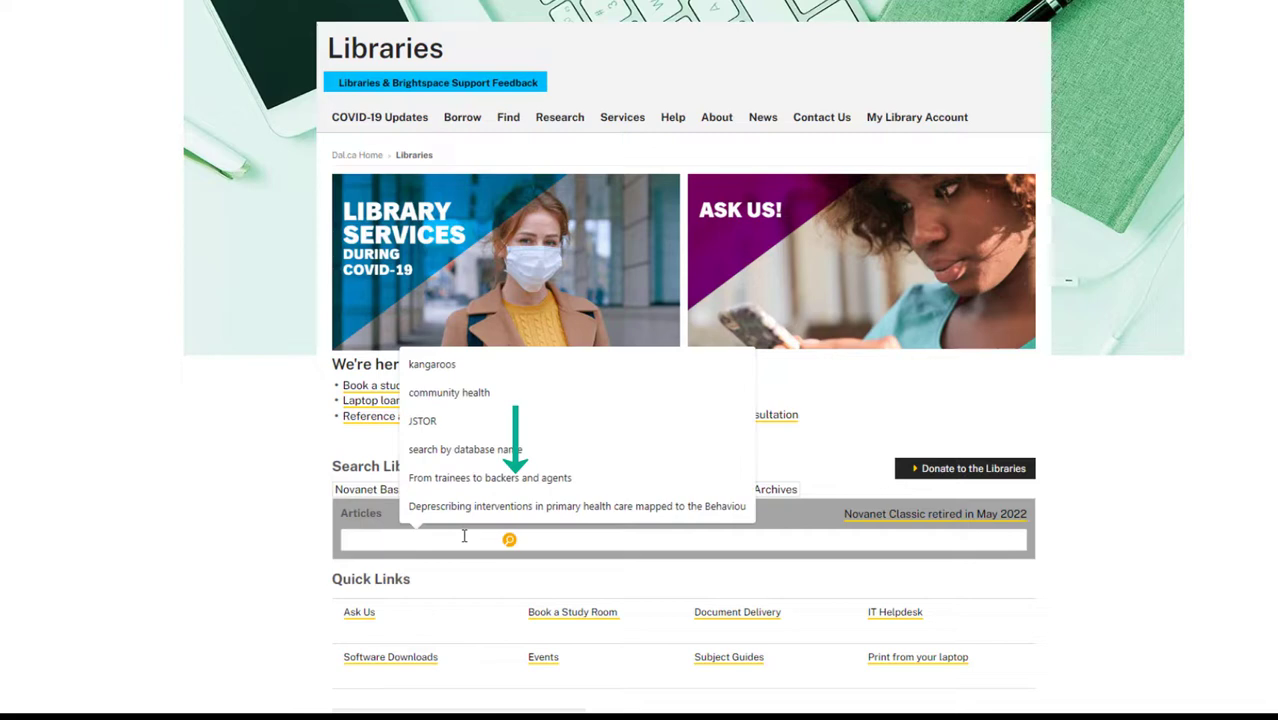
{"action": "type", "text": "kangaroos"}
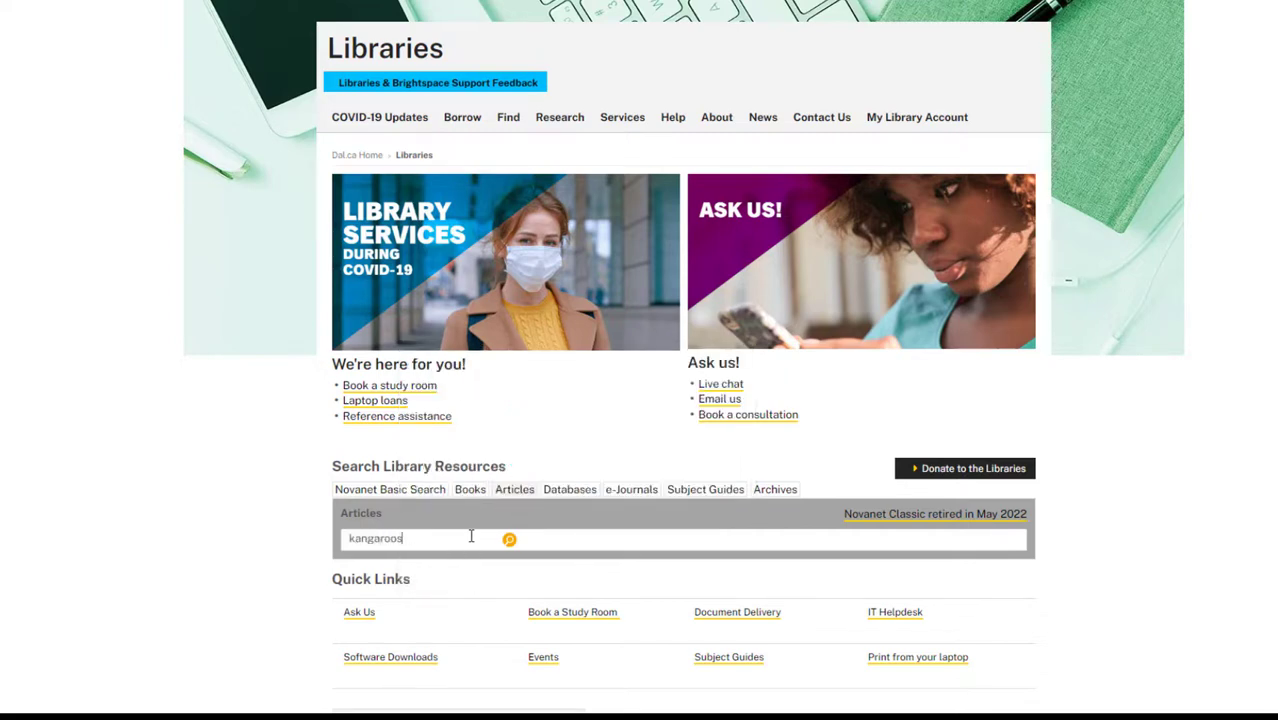
{"action": "left_click", "coordinate": [508, 540]}
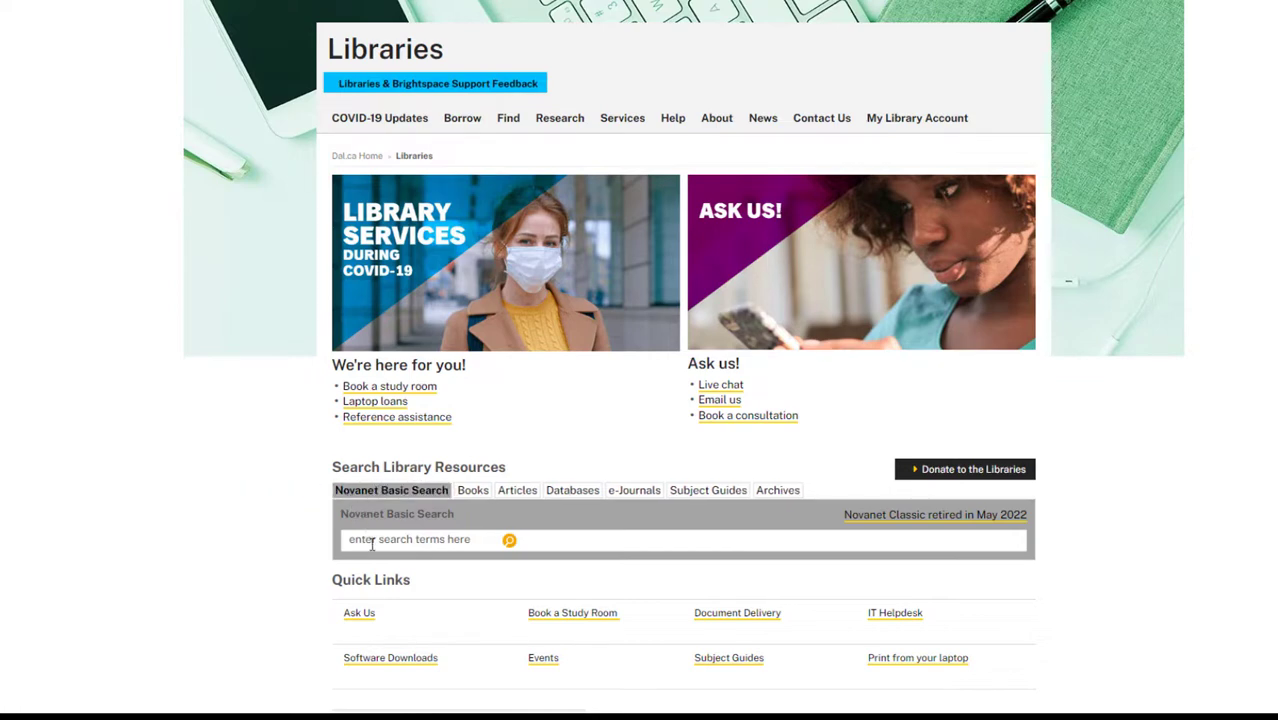
- Search Novanet for 'kangaroos' using the autocomplete suggestion, returning 154,801 results
{"action": "type", "text": "kanga"}
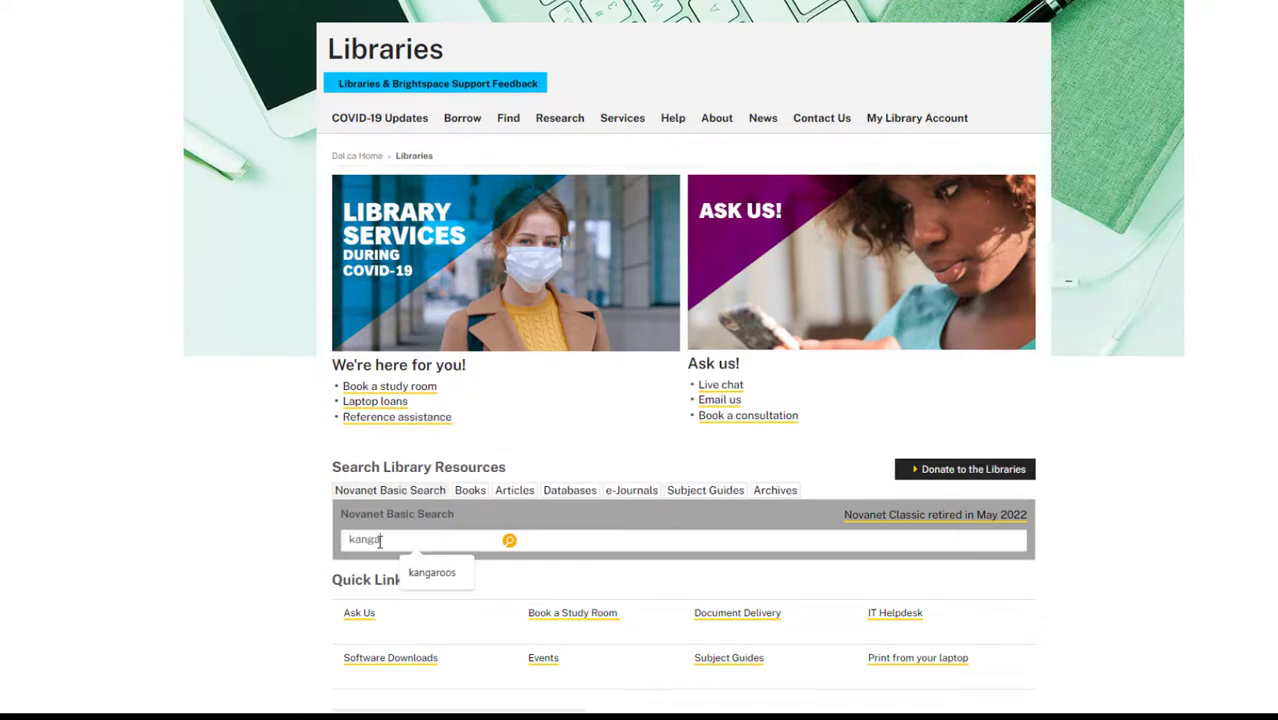
{"action": "left_click", "coordinate": [432, 572]}
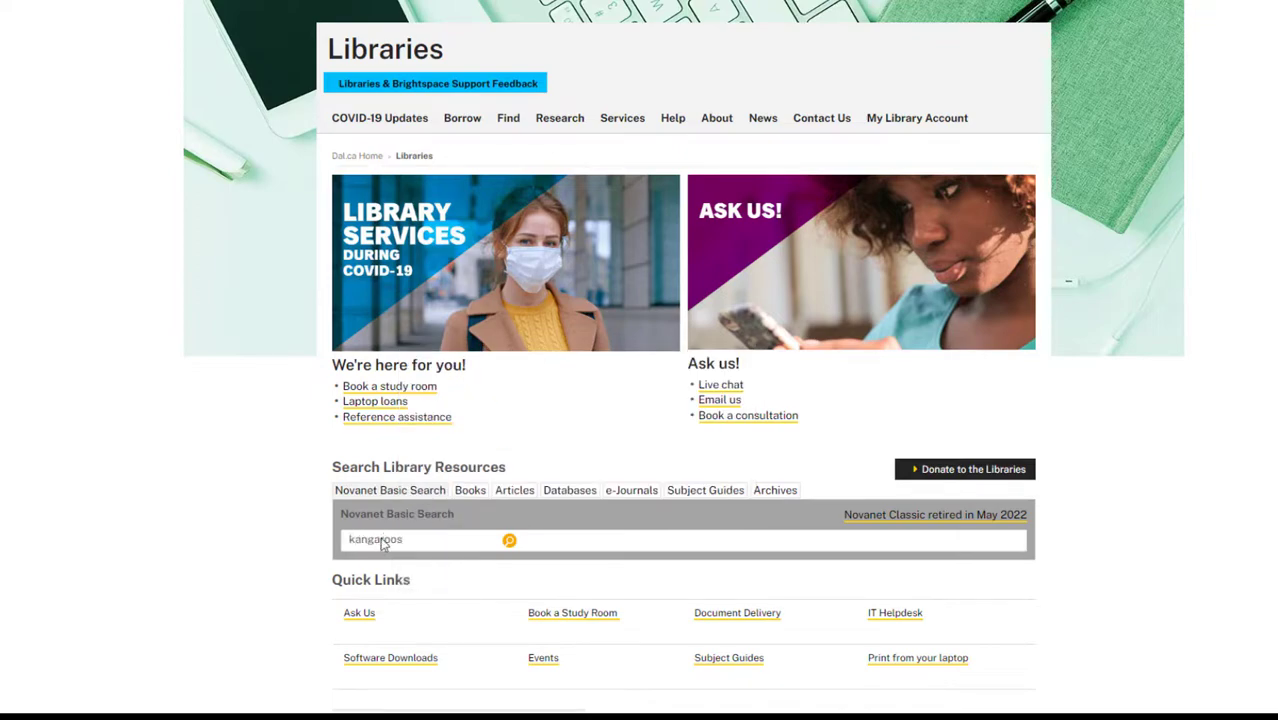
{"action": "left_click", "coordinate": [508, 540]}
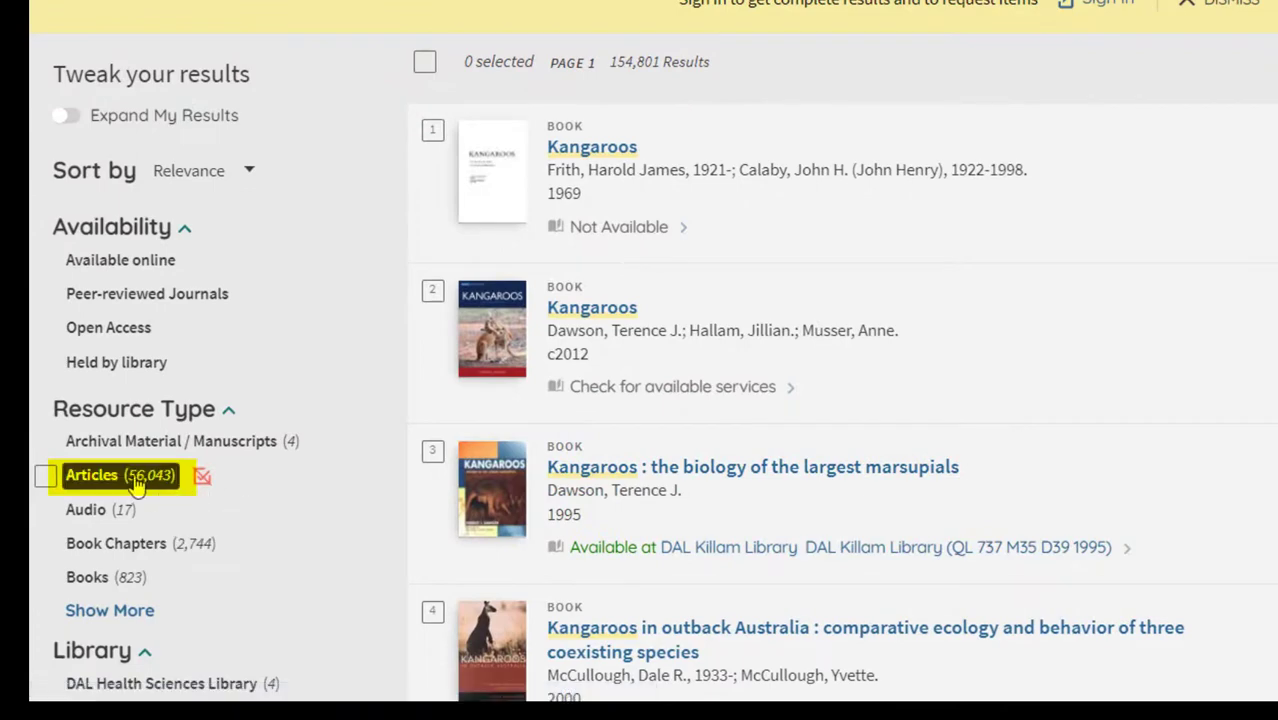
- Limit the kangaroos results to the Articles resource type (56,041 results)
{"action": "left_click", "coordinate": [92, 474]}
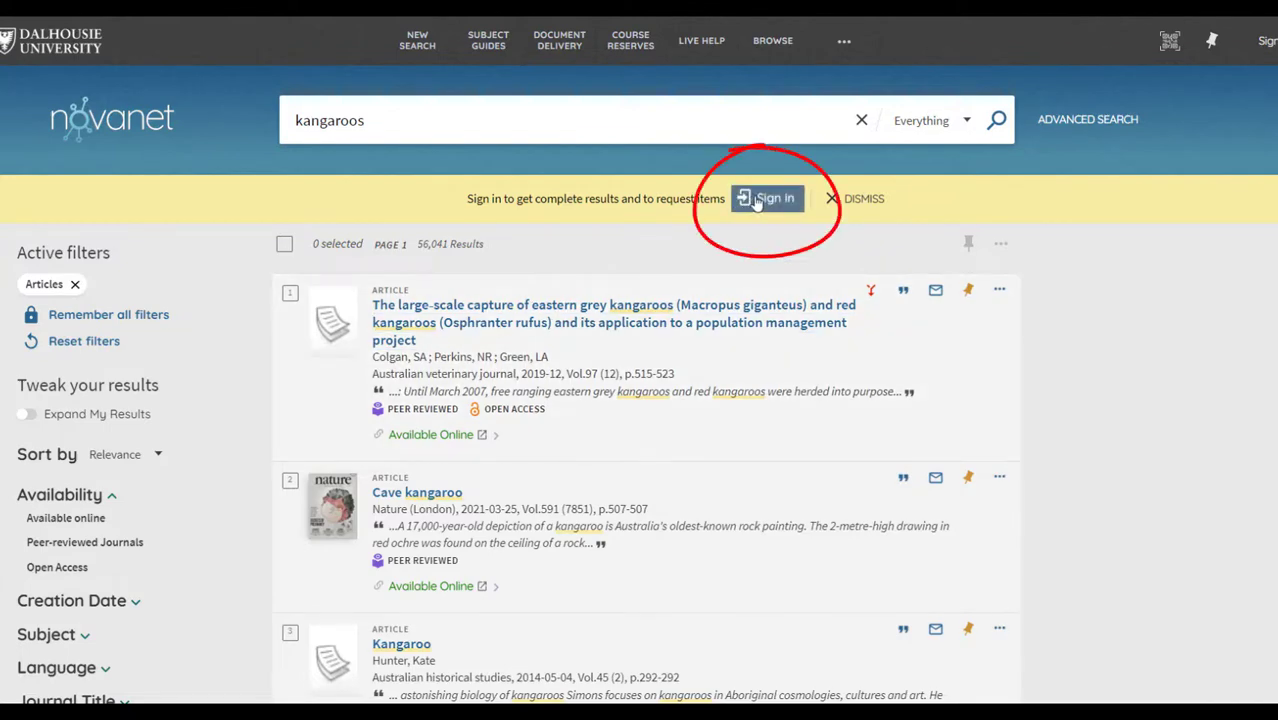
{"action": "left_click", "coordinate": [768, 198]}
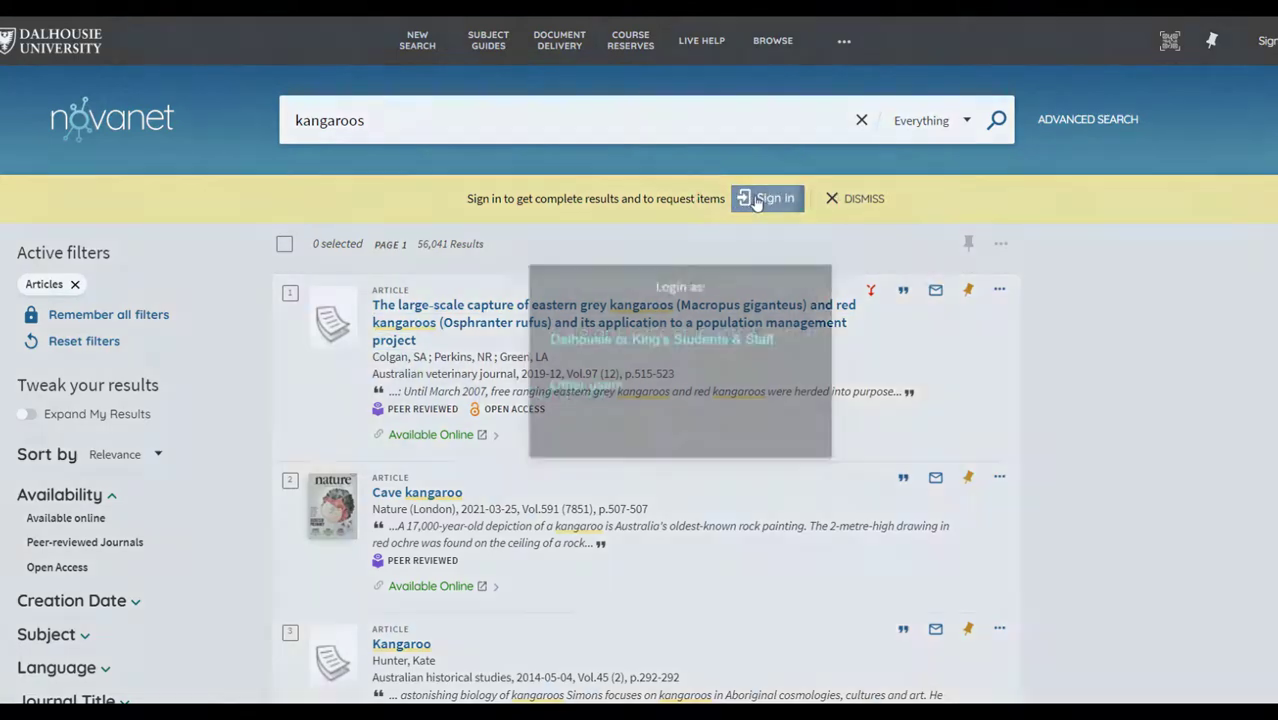
{"action": "left_click", "coordinate": [768, 198]}
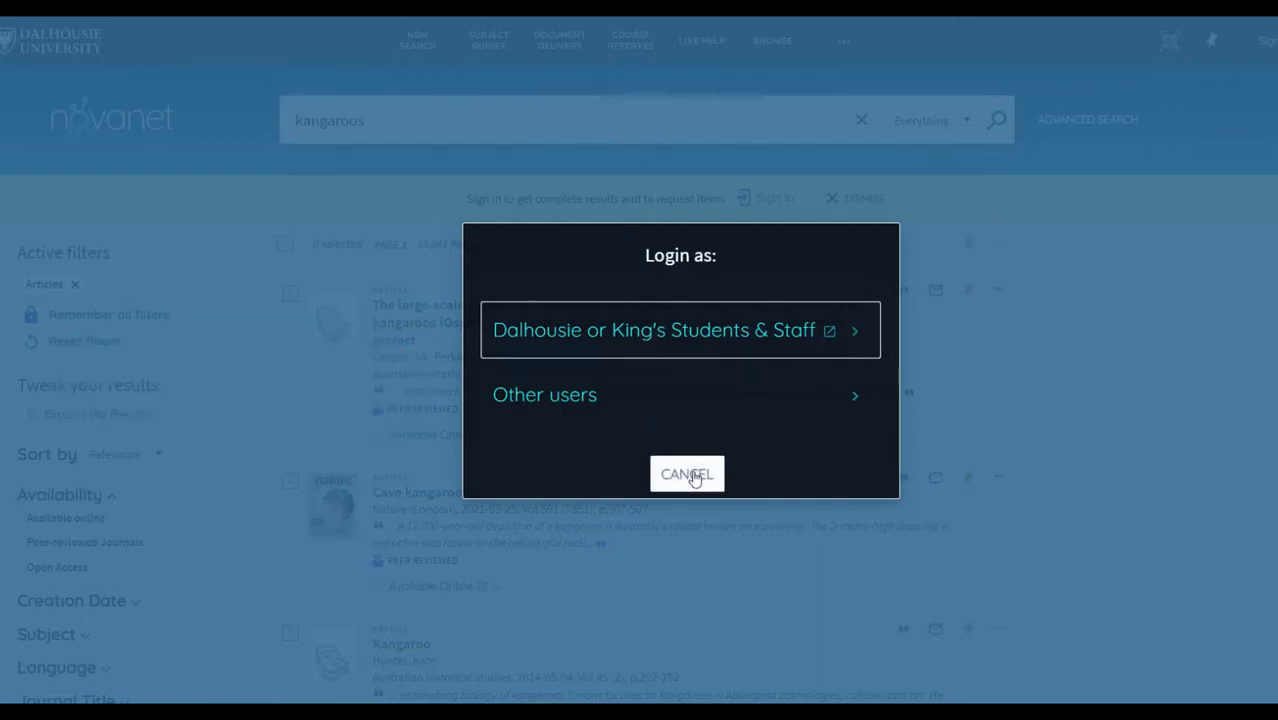
{"action": "left_click", "coordinate": [688, 472]}
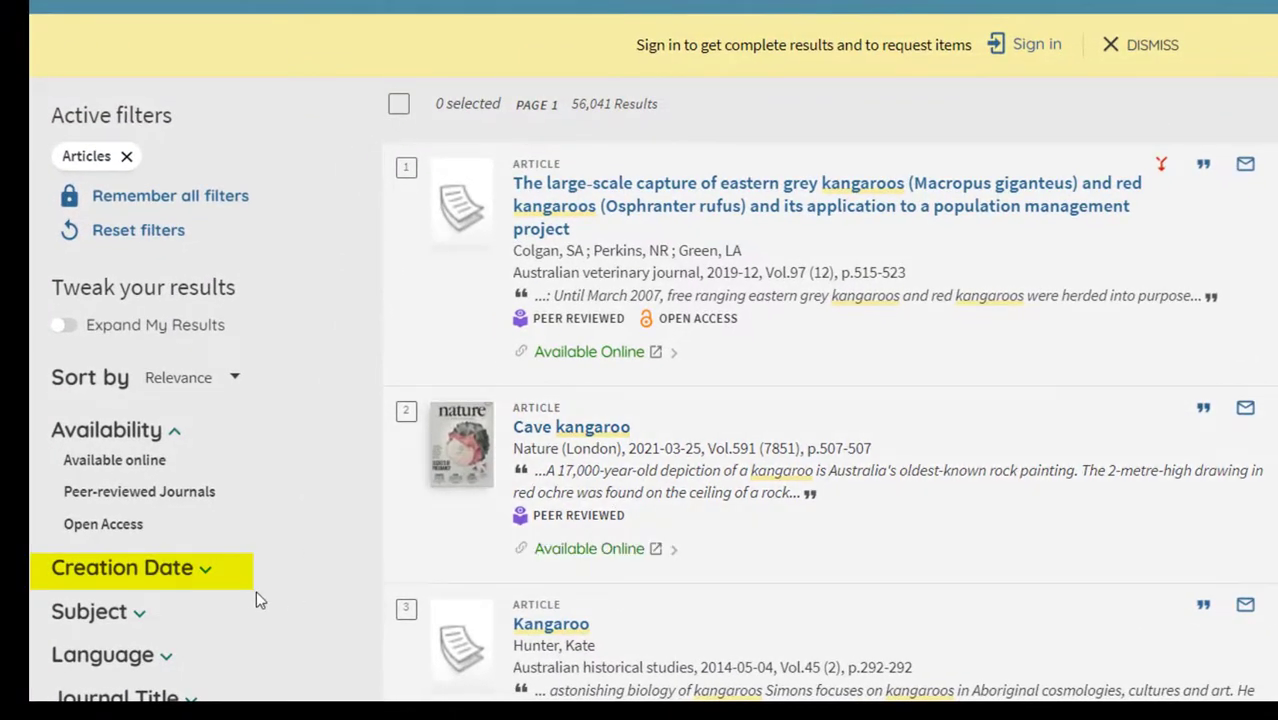
- Refine the article results to a creation date range of 1990 to 2024 (47,910 results)
{"action": "left_click", "coordinate": [122, 568]}
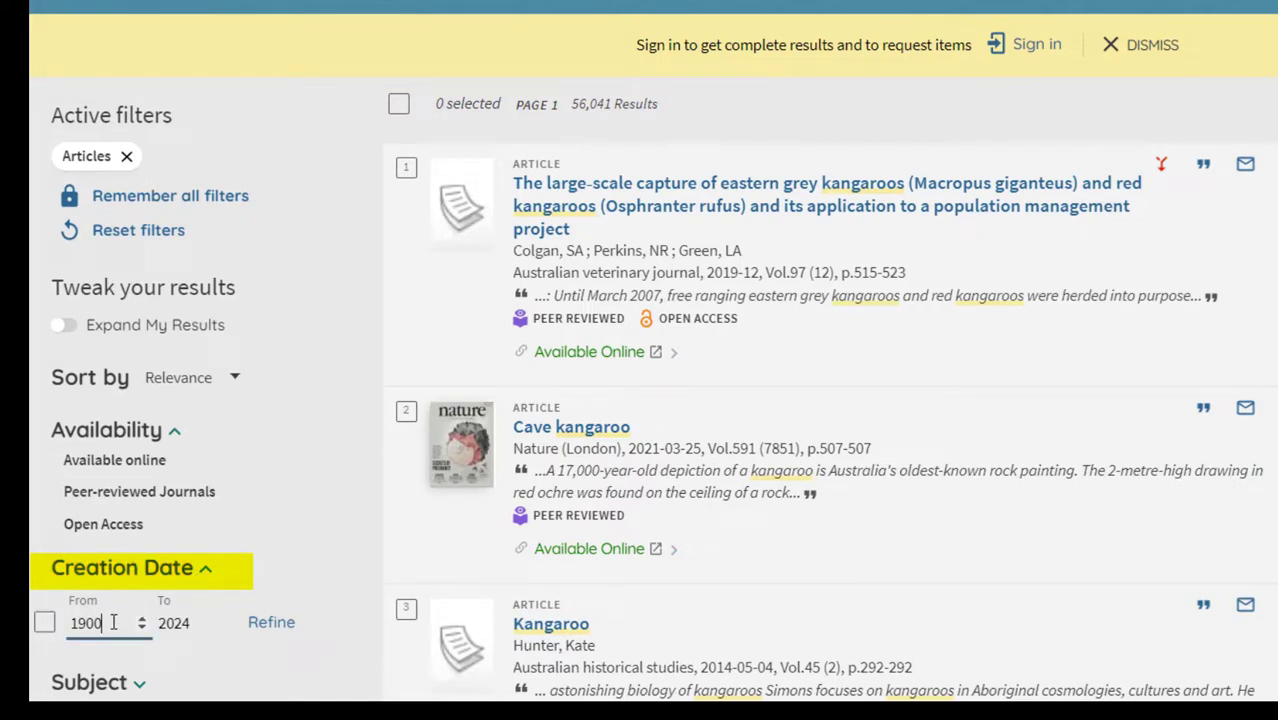
{"action": "key", "text": "Backspace"}
{"action": "type", "text": "9"}
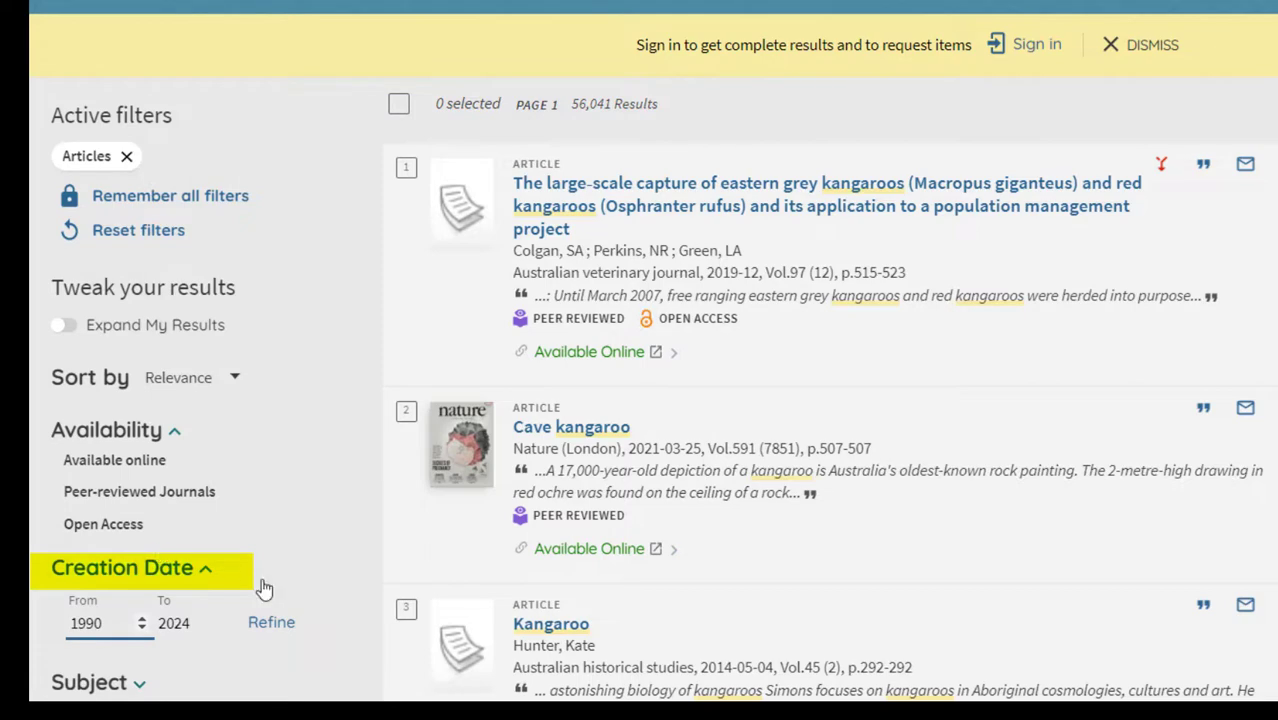
{"action": "left_click", "coordinate": [272, 620]}
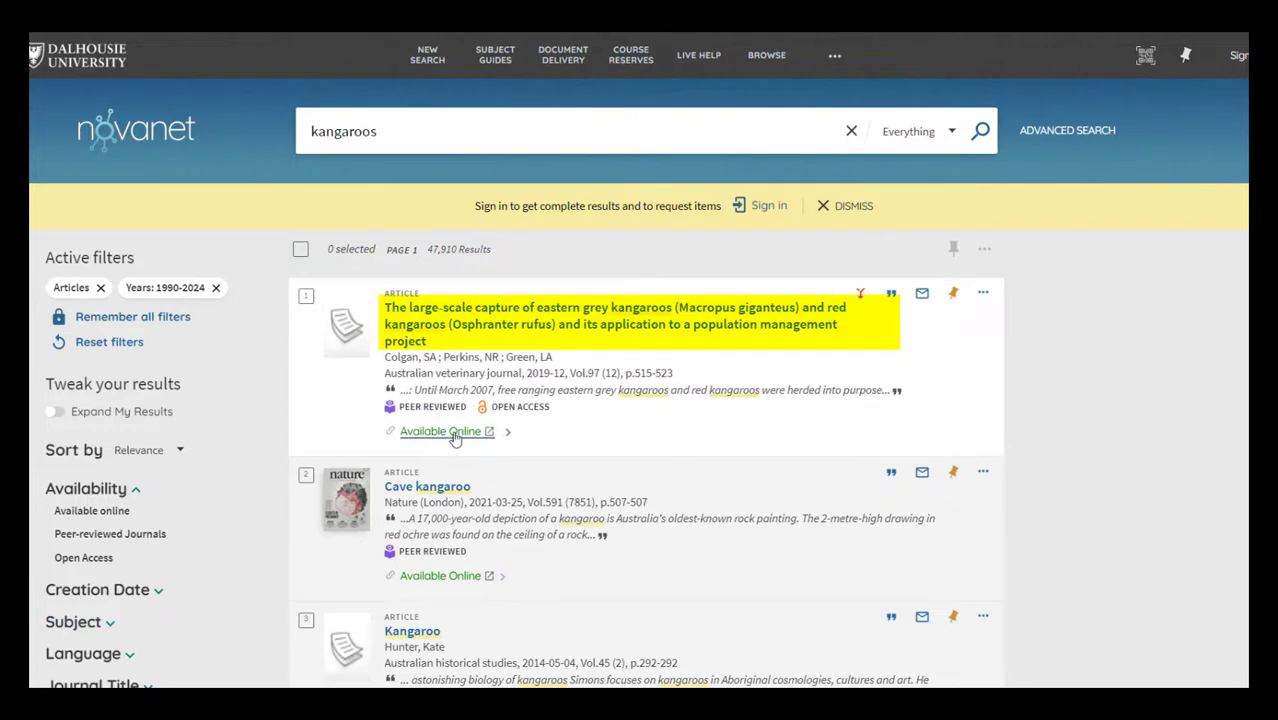
{"action": "mouse_move", "coordinate": [576, 324]}
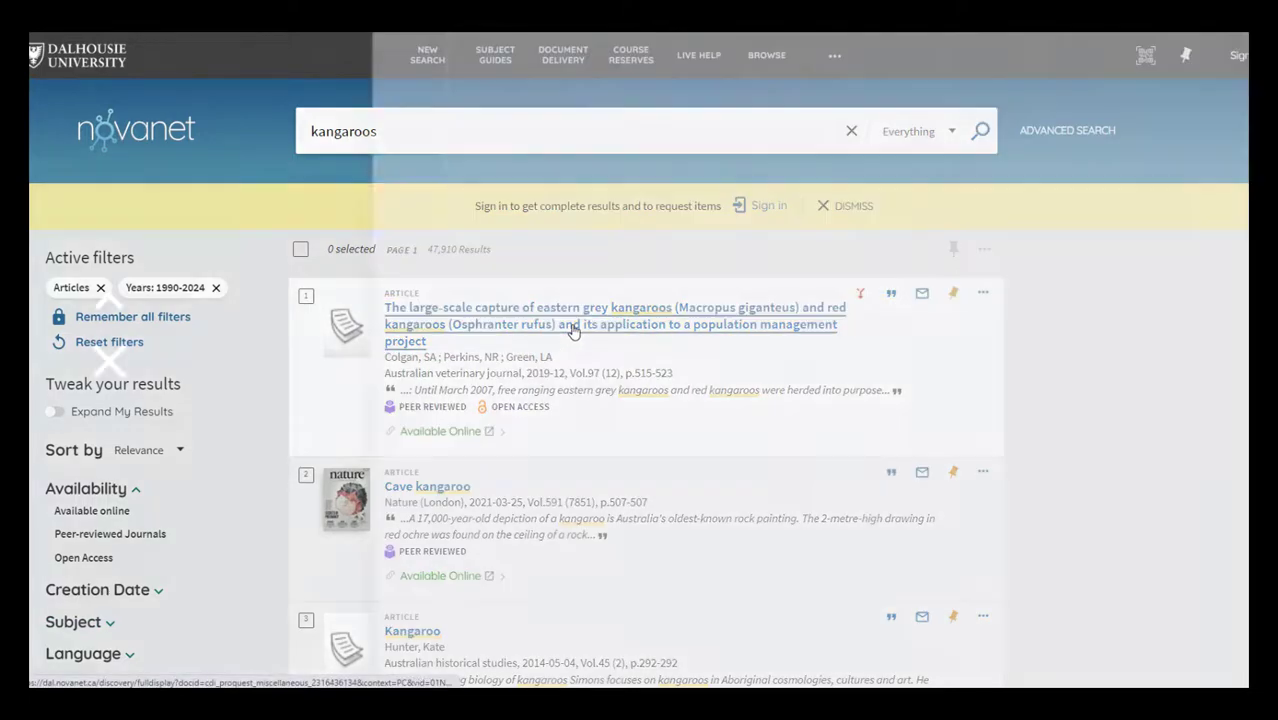
- View the first article's full record and its View Online full-text availability links
{"action": "left_click", "coordinate": [616, 324]}
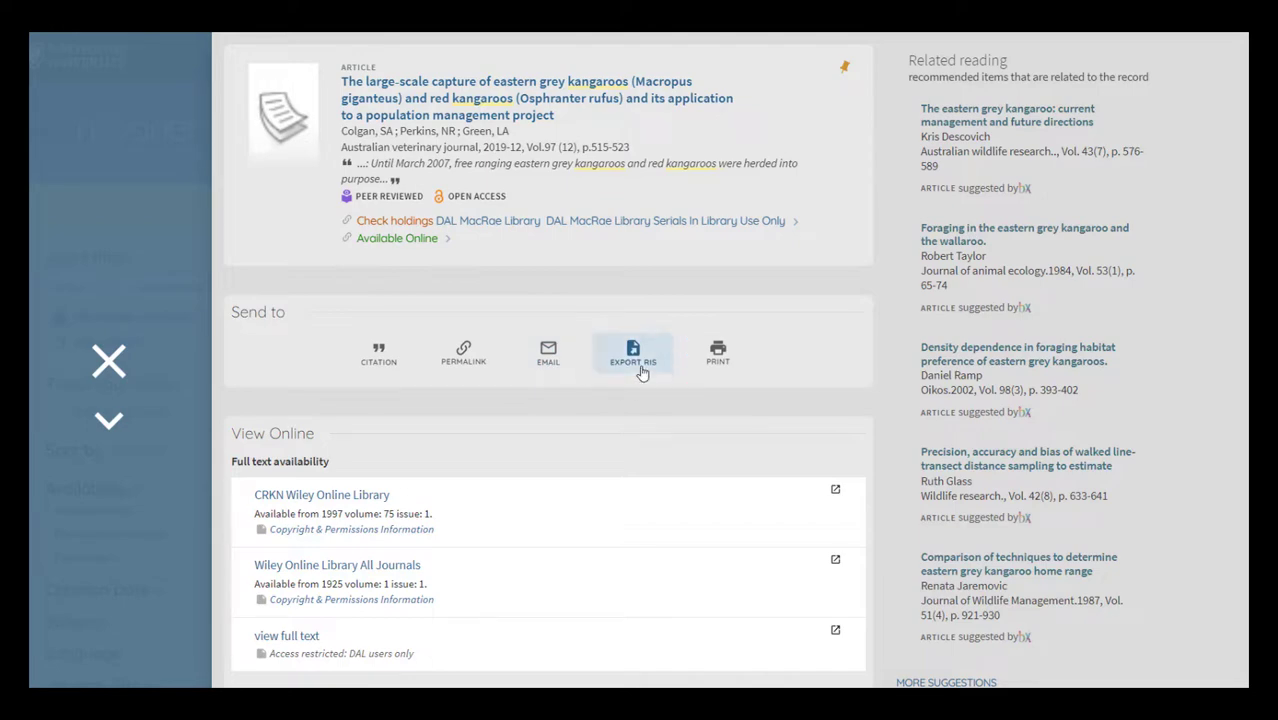
{"action": "scroll", "scroll_direction": "down", "scroll_amount": 3}
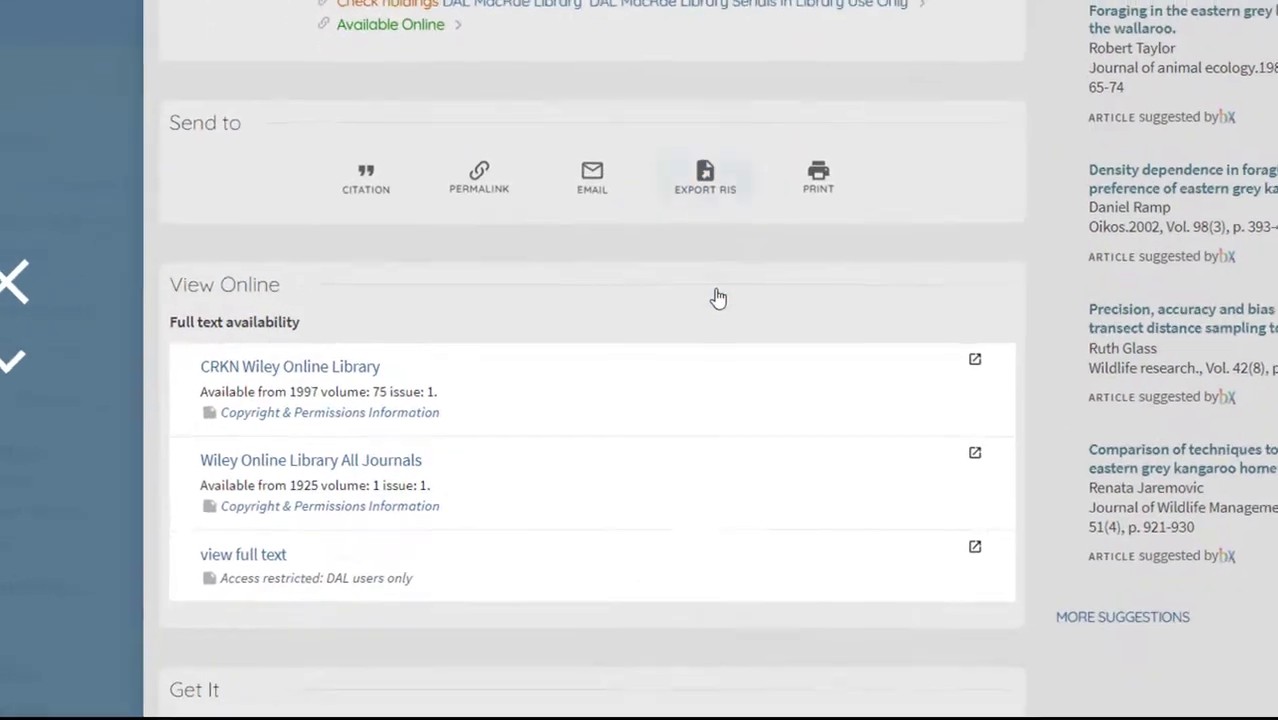
{"action": "scroll", "scroll_direction": "down", "scroll_amount": 3}
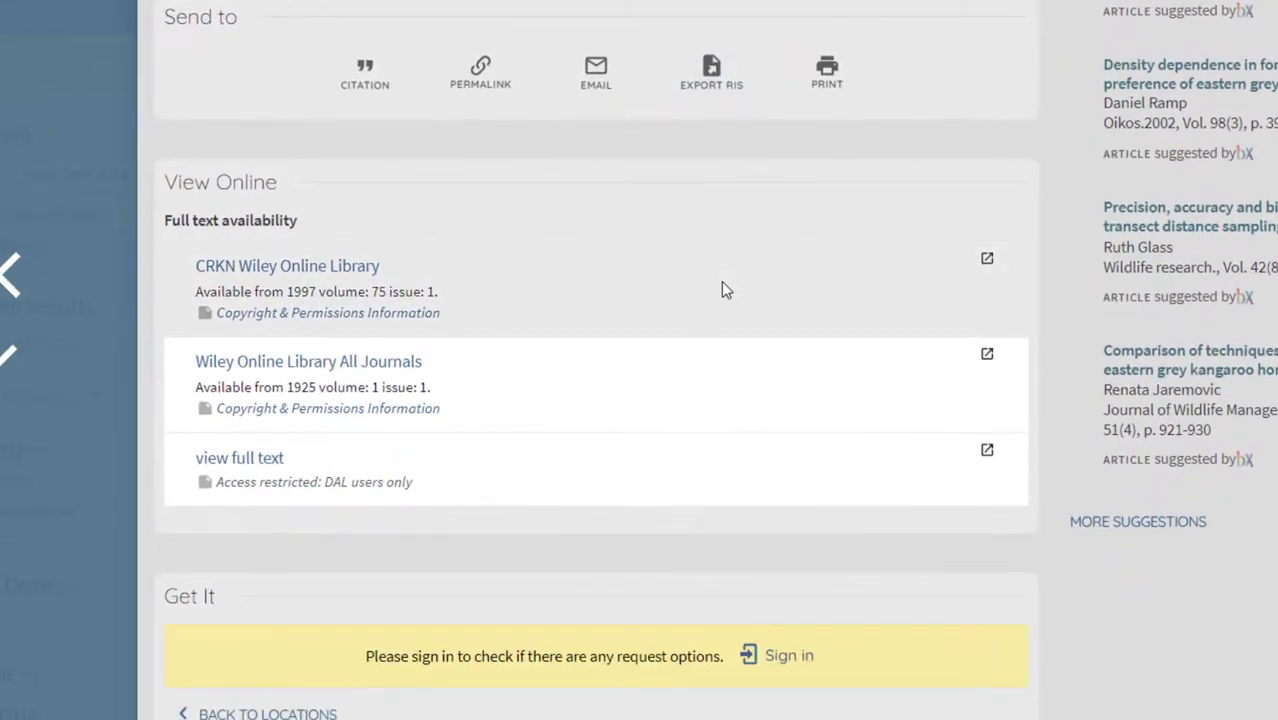